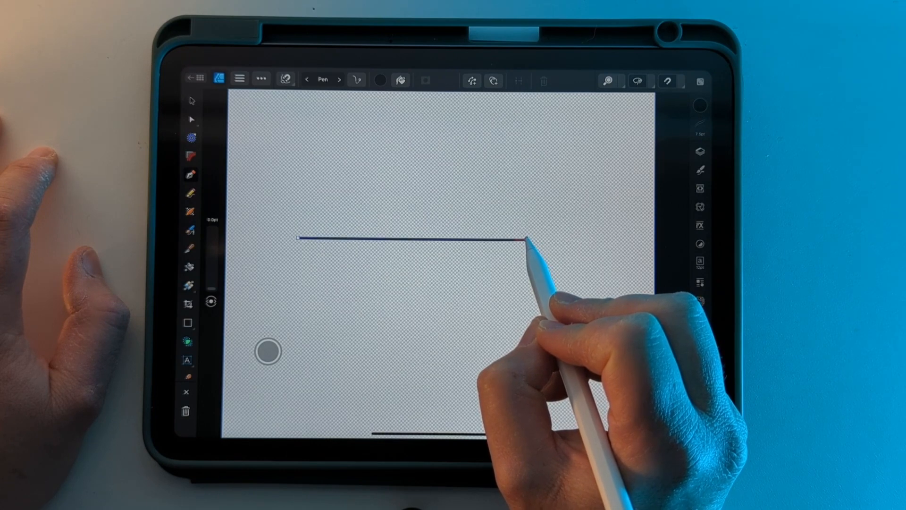
{"action": "mouse_move", "coordinate": [526, 243]}
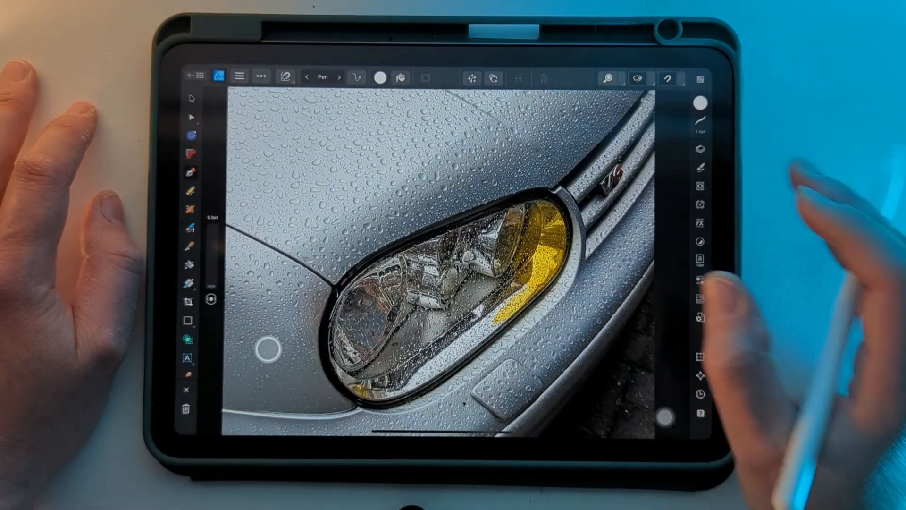
Step: Select the Move tool with the car headlight photo filling the canvas
{"action": "left_click", "coordinate": [284, 77]}
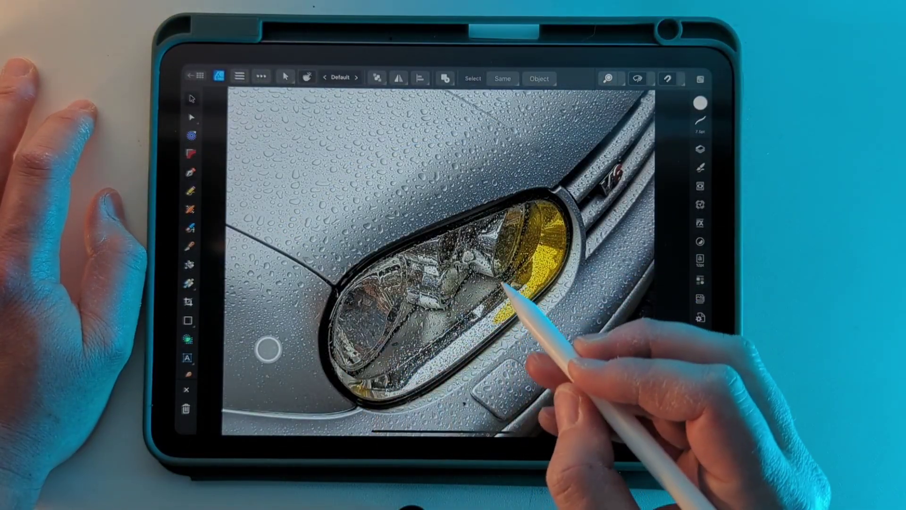